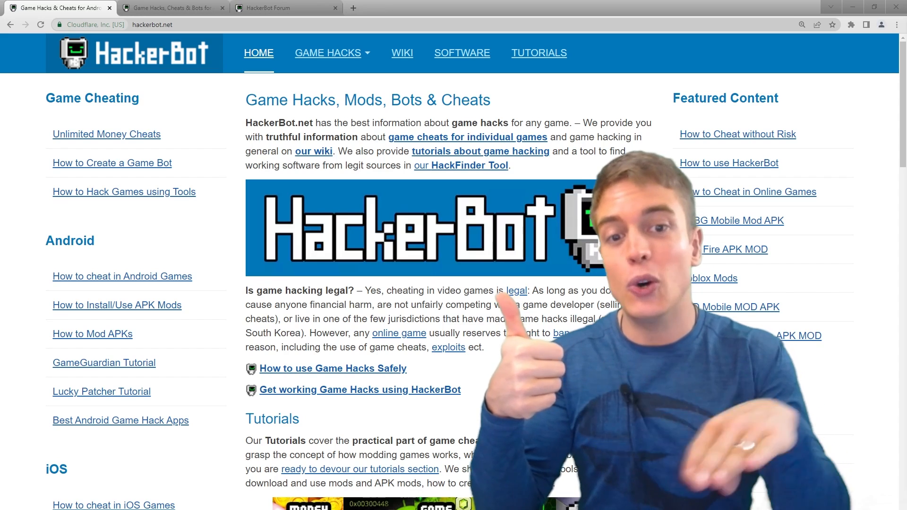
# - Scroll through the Free Fire Mod HackFinder results, past sponsored listings and mod download sites
pyautogui.scroll(-3)
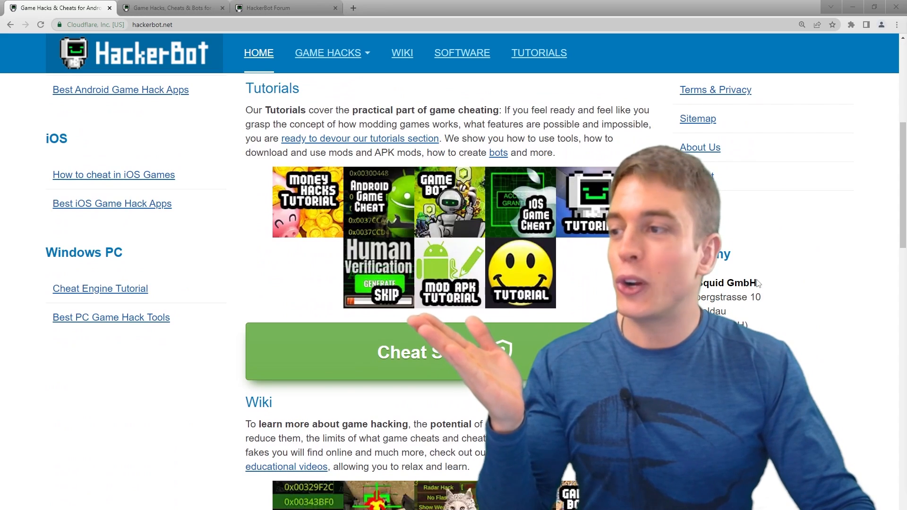
pyautogui.scroll(-3)
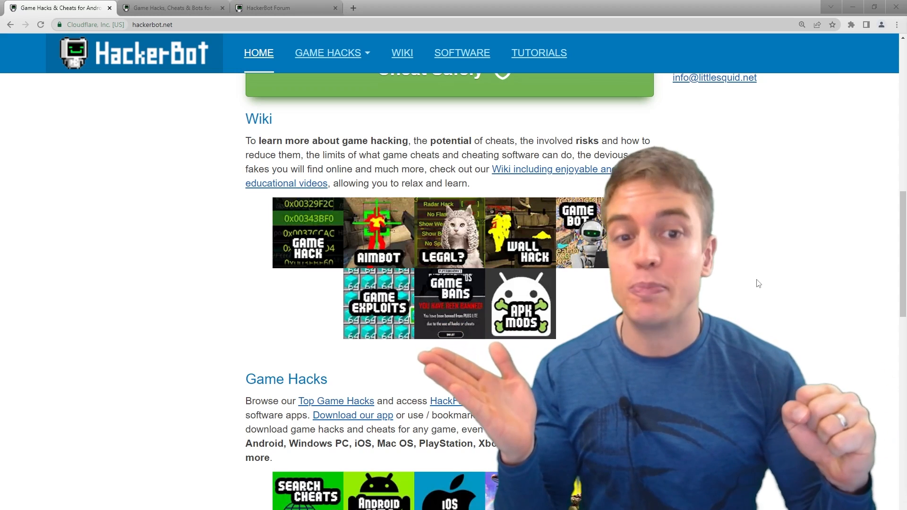
pyautogui.scroll(-3)
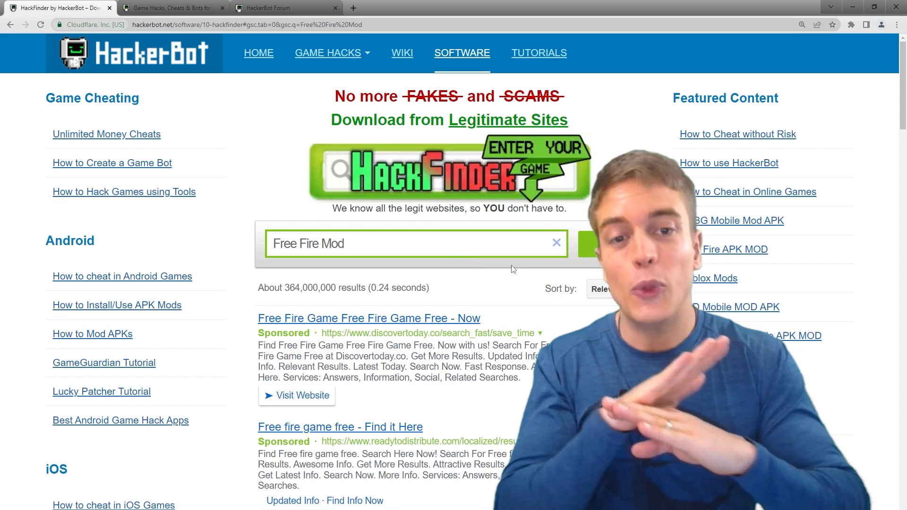
pyautogui.scroll(-3)
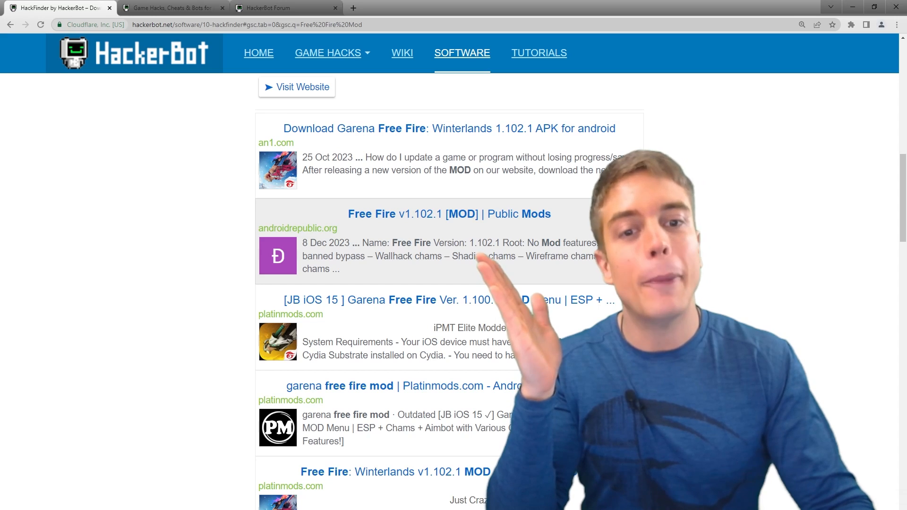
pyautogui.scroll(-3)
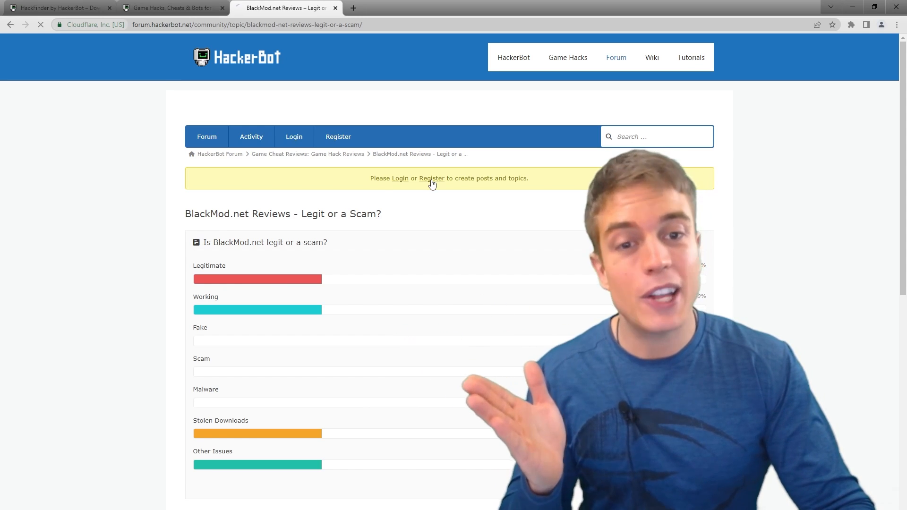
# - Scroll down the Clash of Clans mods forum thread to read the replies
pyautogui.scroll(-3)
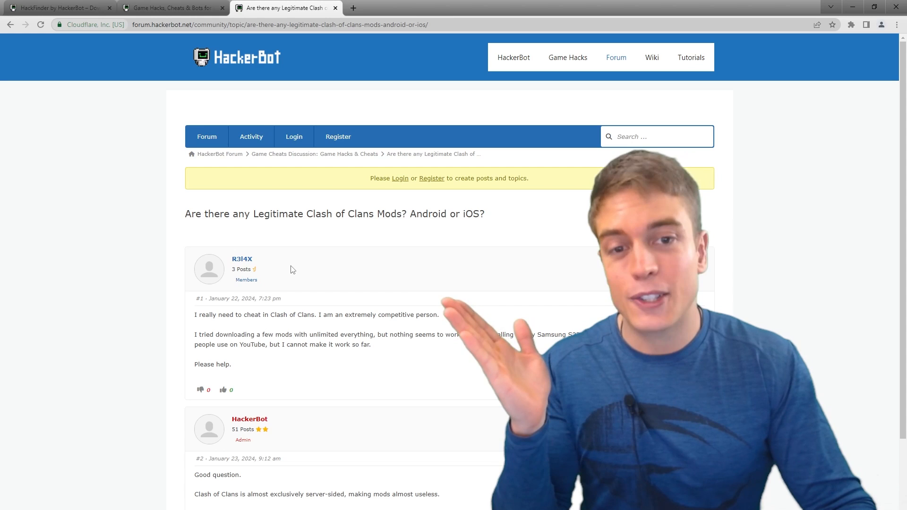
pyautogui.scroll(-3)
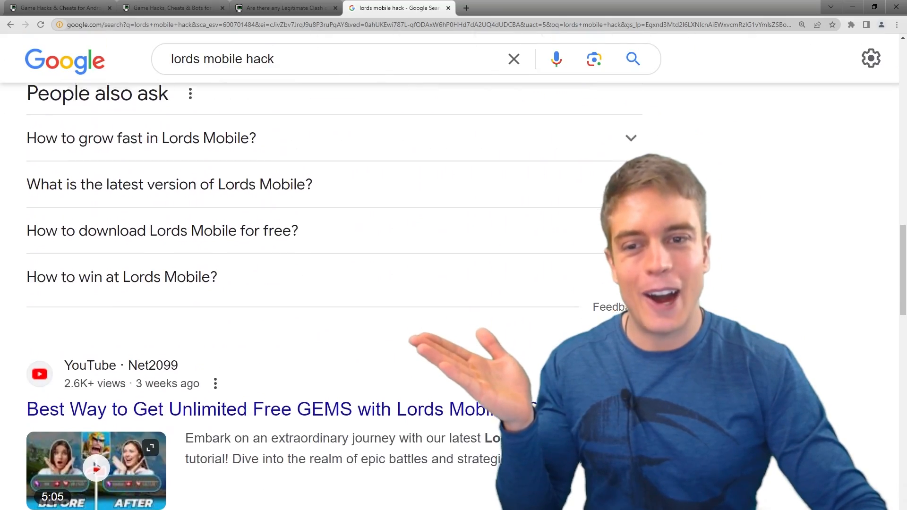
# - Scroll the lords mobile hack Google results, return to the forum and go to its Register page
pyautogui.scroll(-3)
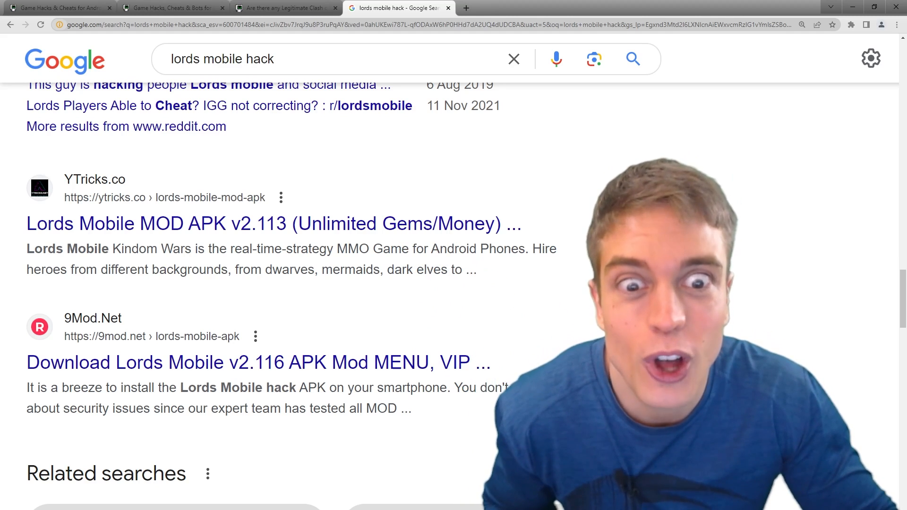
pyautogui.click(58, 7)
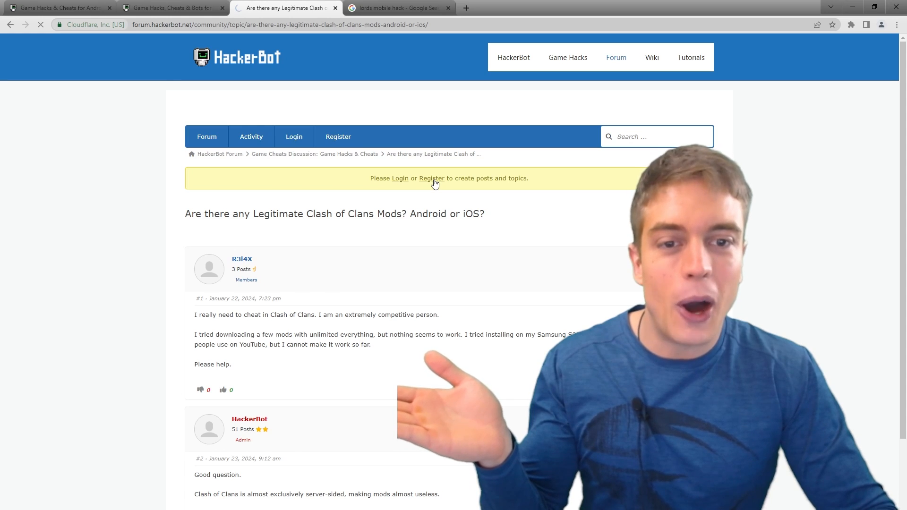
pyautogui.click(431, 179)
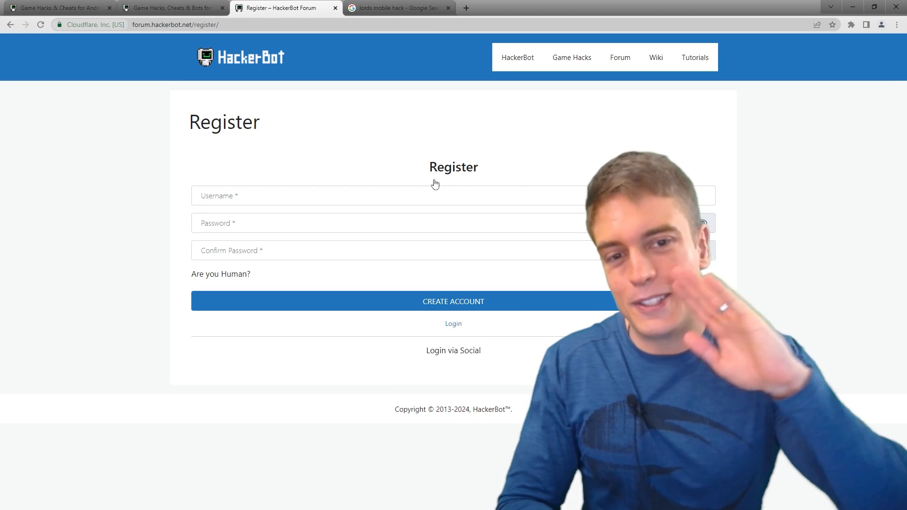